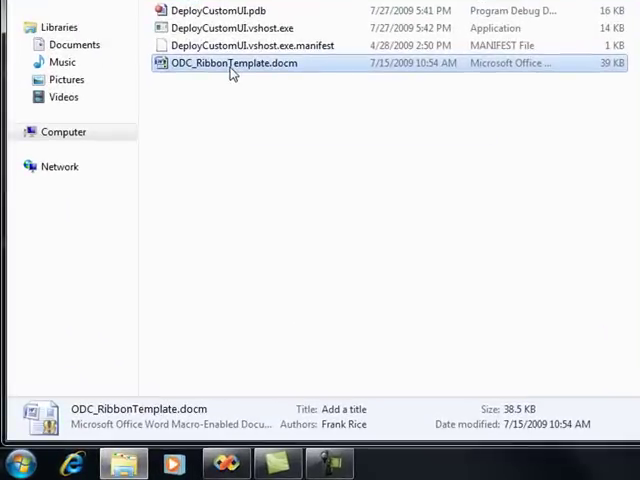
# Open ODC_RibbonTemplate.docm in Word to view its Office Developer Resources tab.
pyautogui.doubleClick(234, 63)
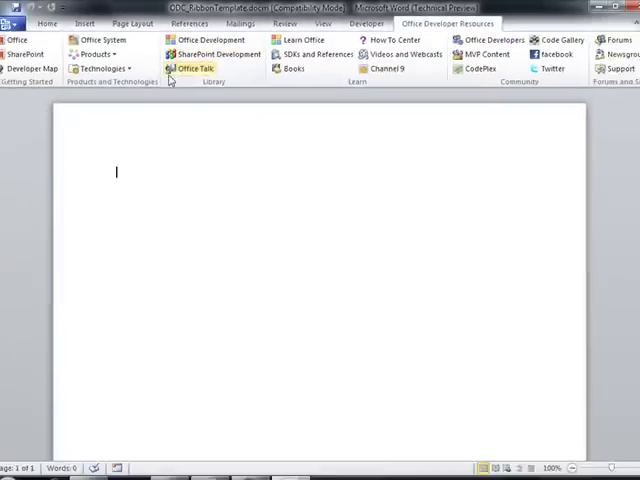
pyautogui.moveTo(388, 66)
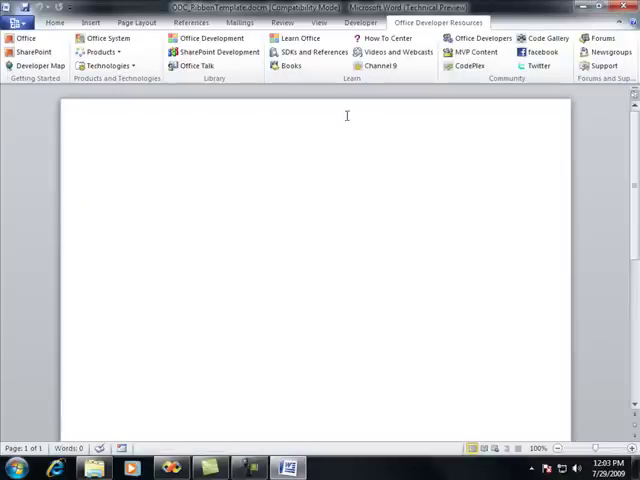
pyautogui.click(120, 165)
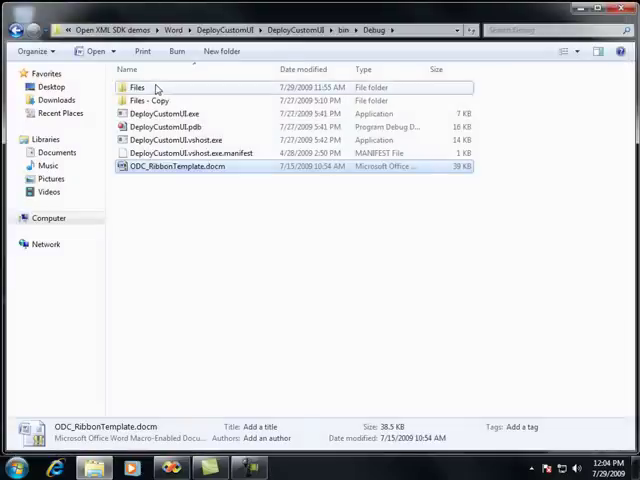
# Open the Files folder and look over target documents Doc1–Doc7, opening Doc1.docm.
pyautogui.doubleClick(137, 87)
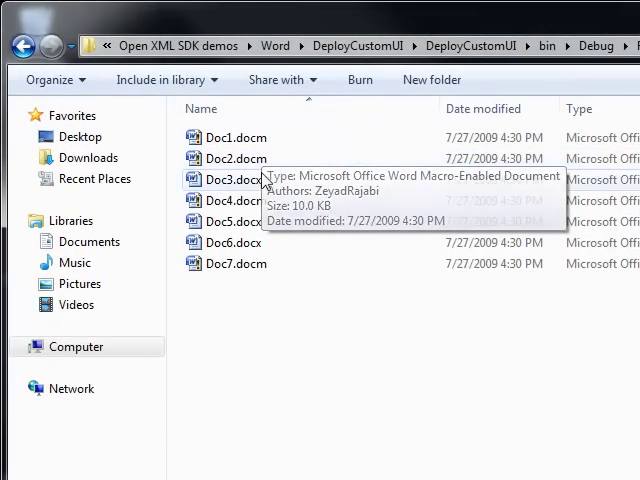
pyautogui.doubleClick(234, 137)
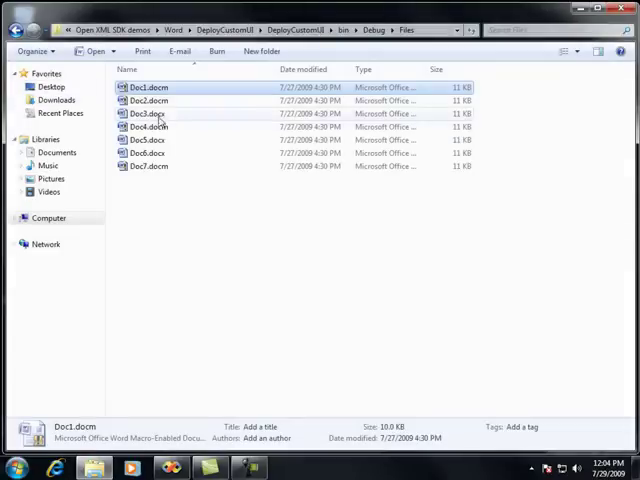
pyautogui.doubleClick(147, 113)
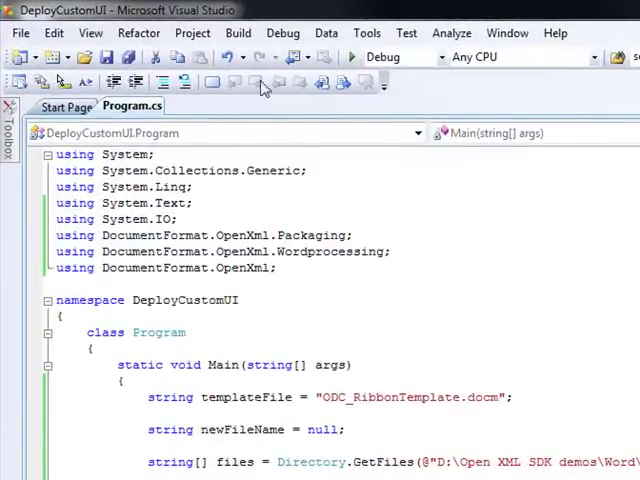
# Switch Program.cs to Full Screen and scroll through Main down to ChangeDocumentType.
pyautogui.click(89, 32)
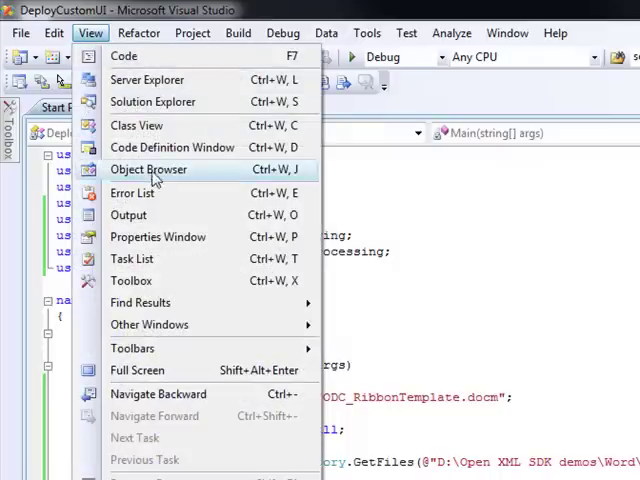
pyautogui.click(137, 370)
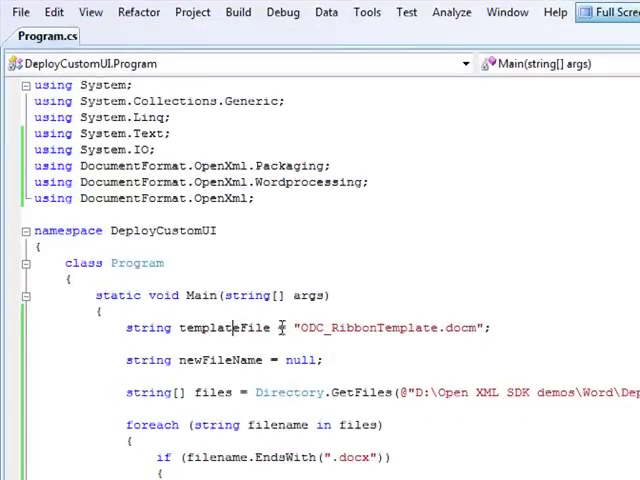
pyautogui.scroll(-3)
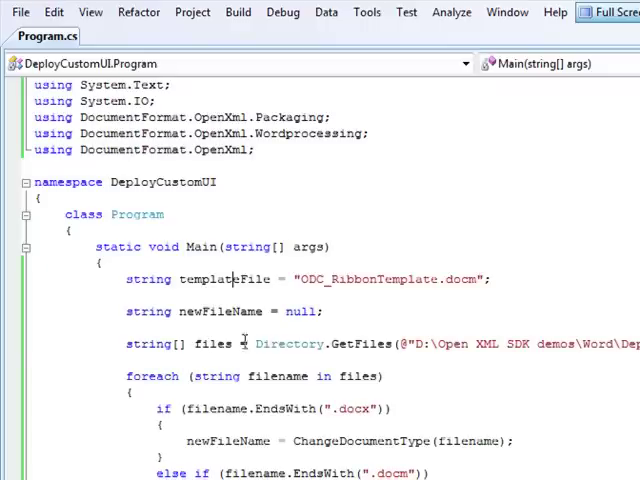
pyautogui.scroll(-3)
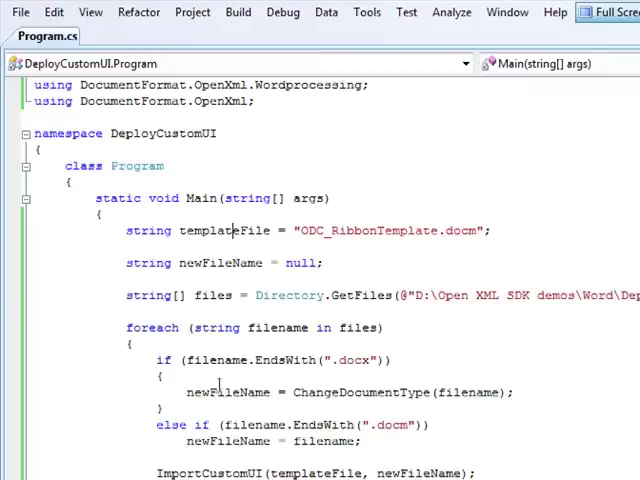
pyautogui.scroll(-3)
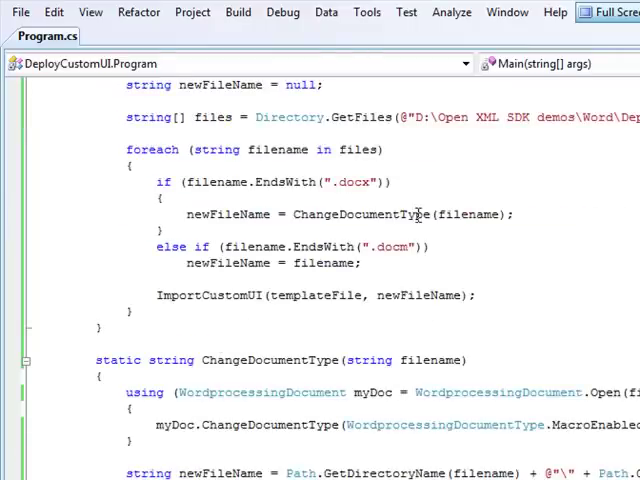
pyautogui.scroll(-3)
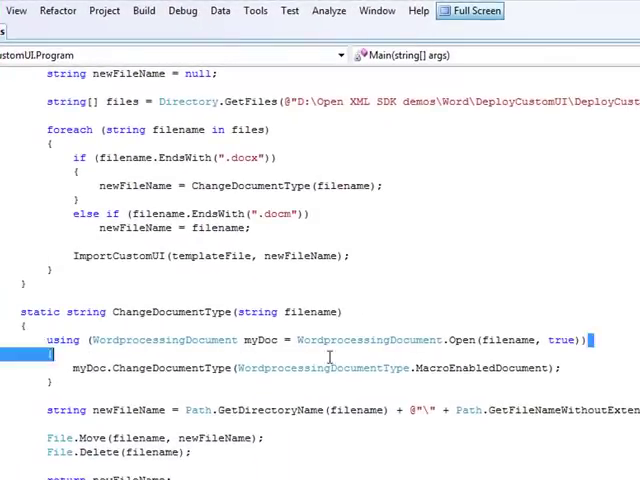
pyautogui.click(120, 368)
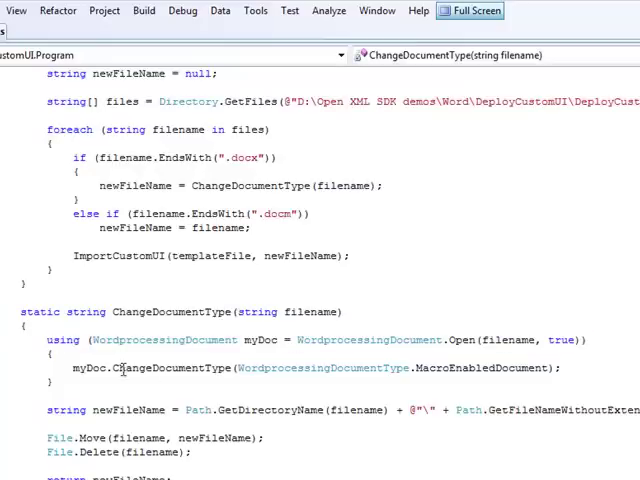
pyautogui.doubleClick(171, 368)
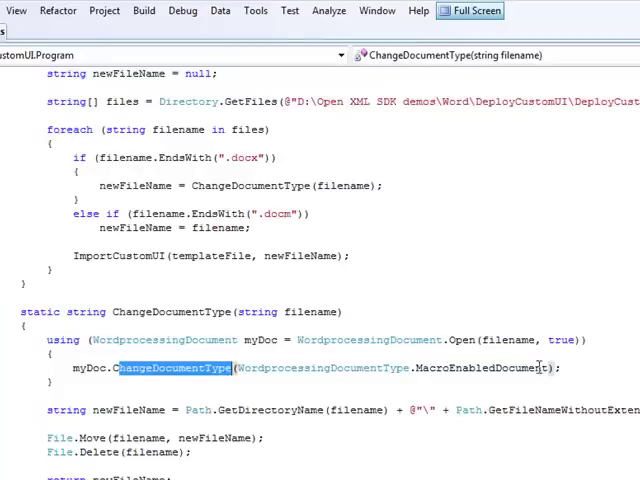
pyautogui.scroll(-3)
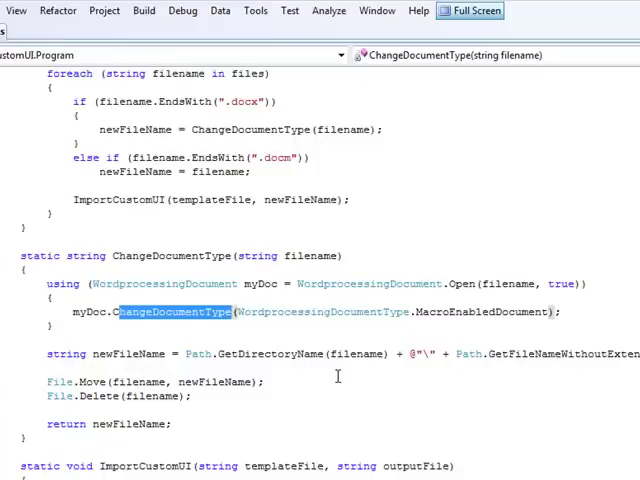
pyautogui.scroll(-3)
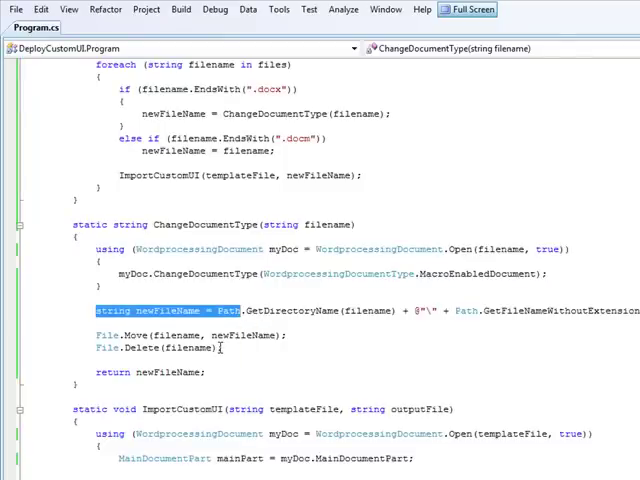
pyautogui.scroll(3)
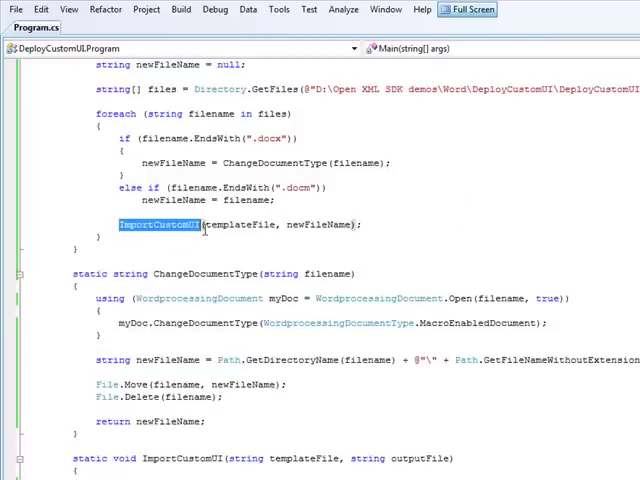
pyautogui.scroll(-3)
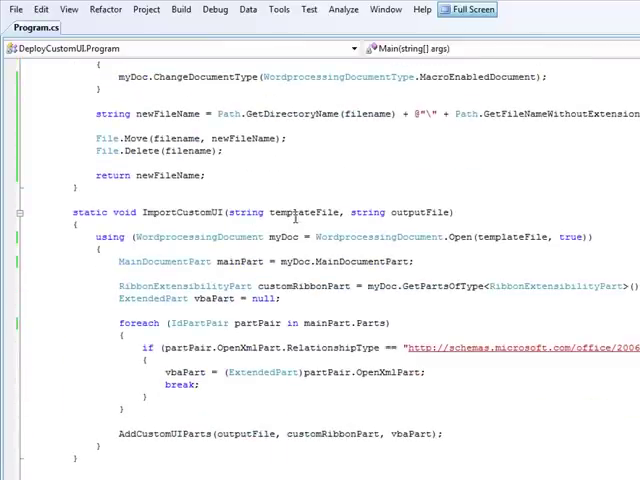
pyautogui.moveTo(605, 237)
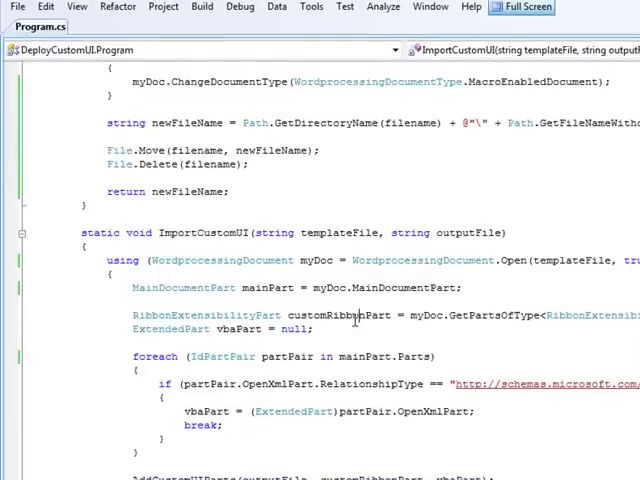
pyautogui.moveTo(185, 329)
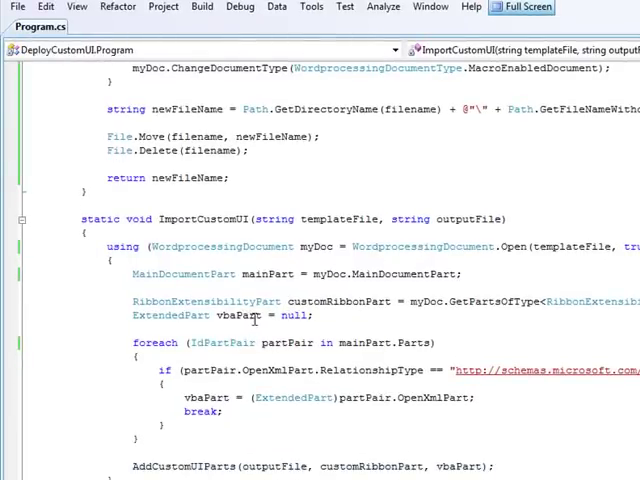
pyautogui.scroll(3)
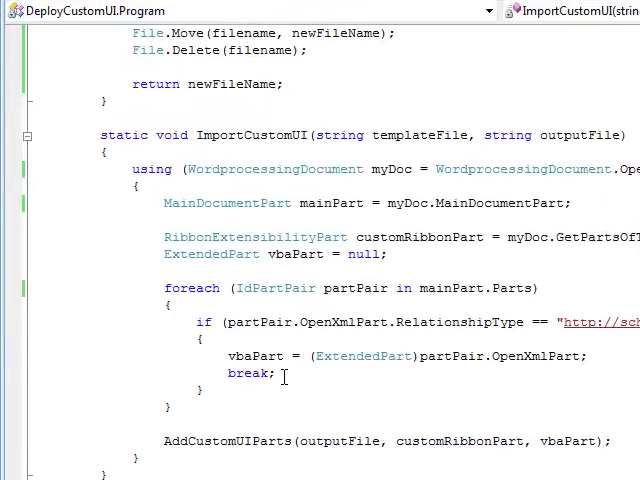
pyautogui.moveTo(265, 441)
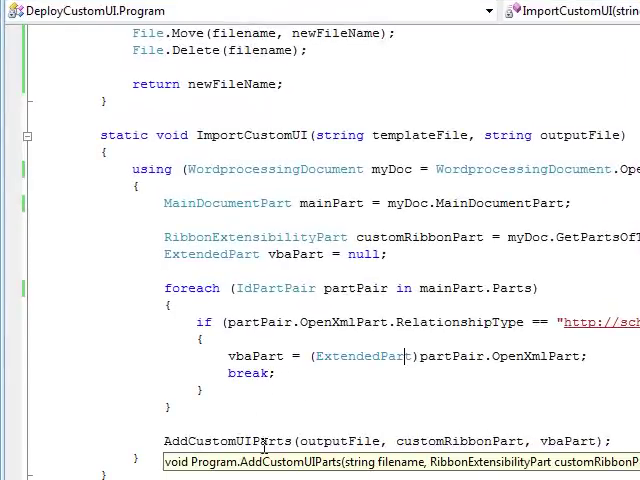
pyautogui.scroll(-3)
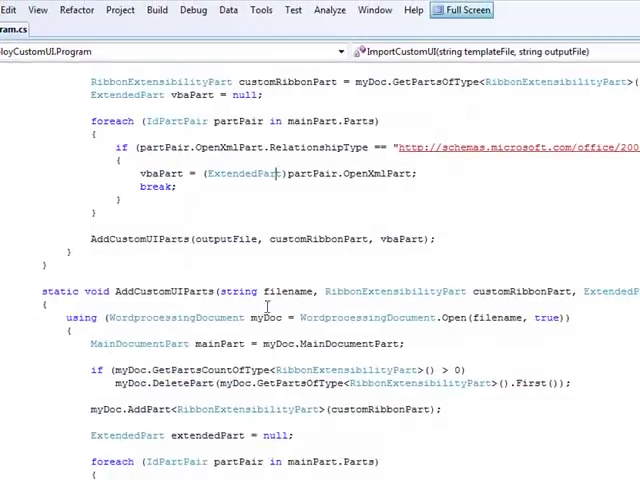
pyautogui.click(130, 318)
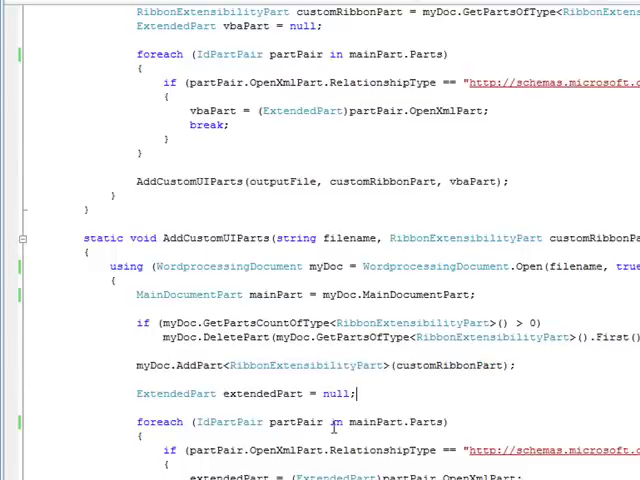
pyautogui.scroll(-3)
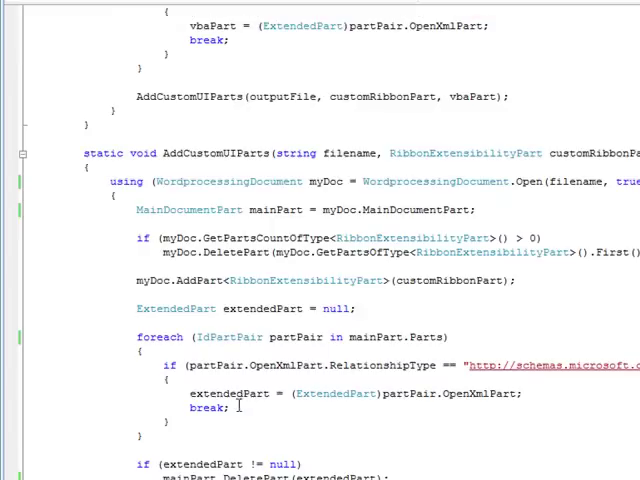
pyautogui.scroll(-3)
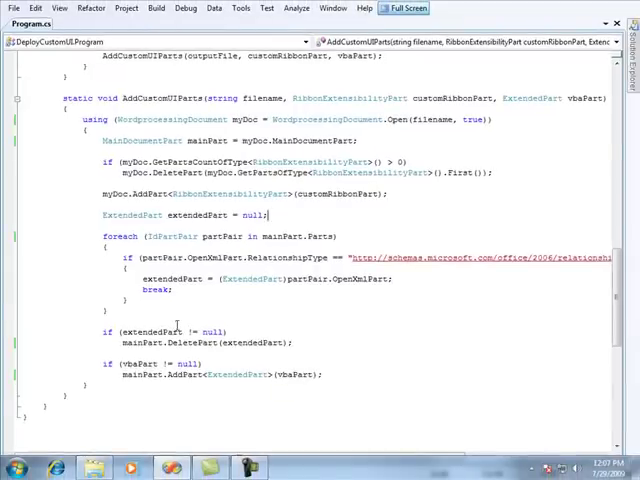
pyautogui.scroll(3)
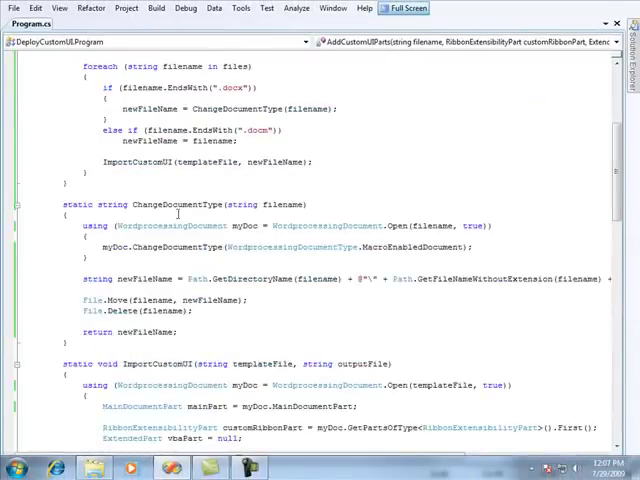
pyautogui.scroll(3)
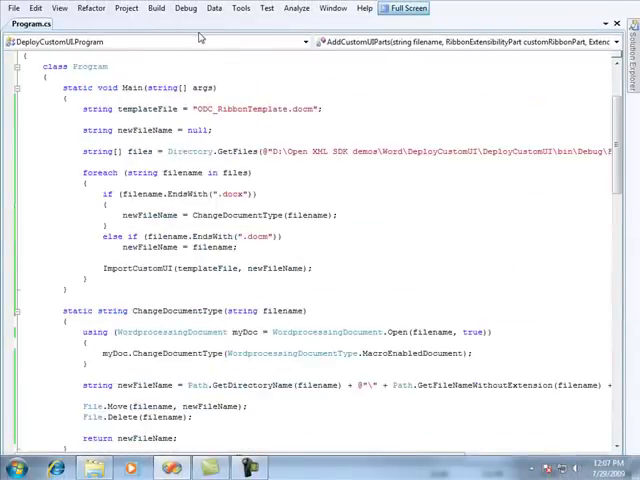
# Exit full-screen mode and start debugging to convert the documents.
pyautogui.click(404, 8)
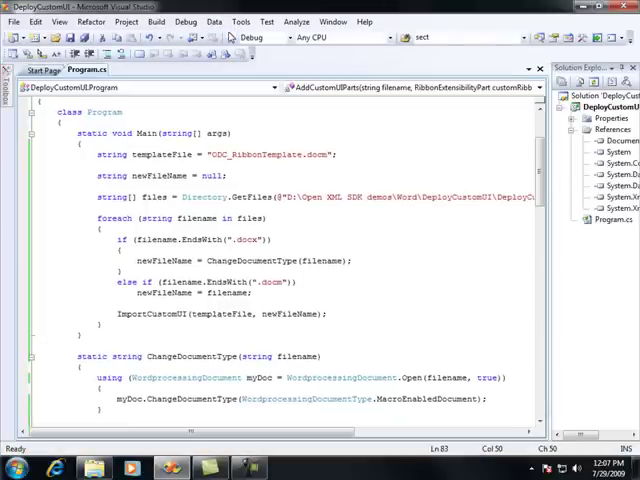
pyautogui.click(258, 37)
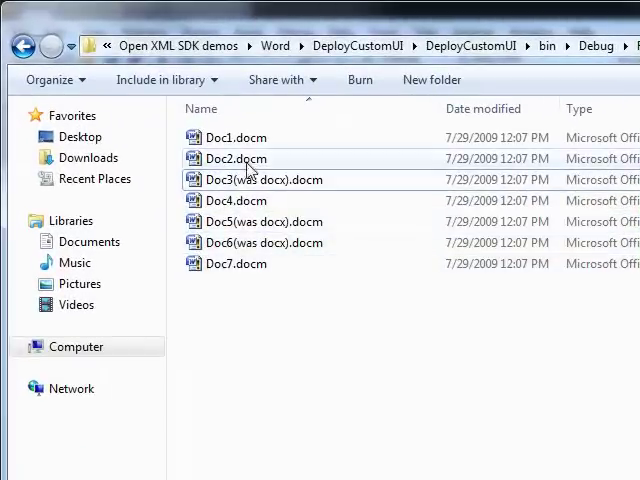
pyautogui.moveTo(263, 180)
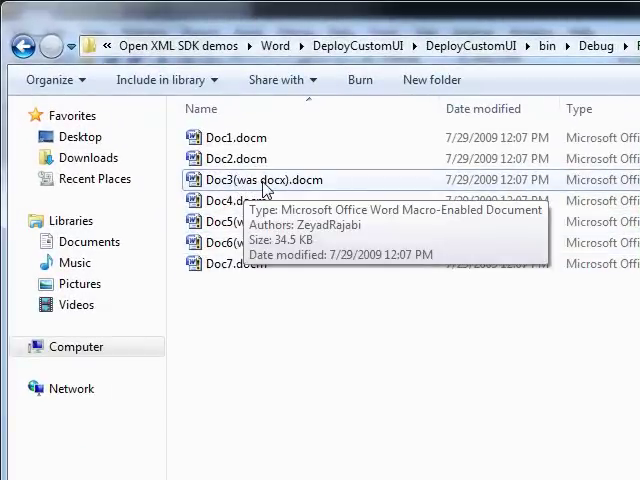
# Open the converted Doc3(was docx).docm in Word.
pyautogui.click(263, 180)
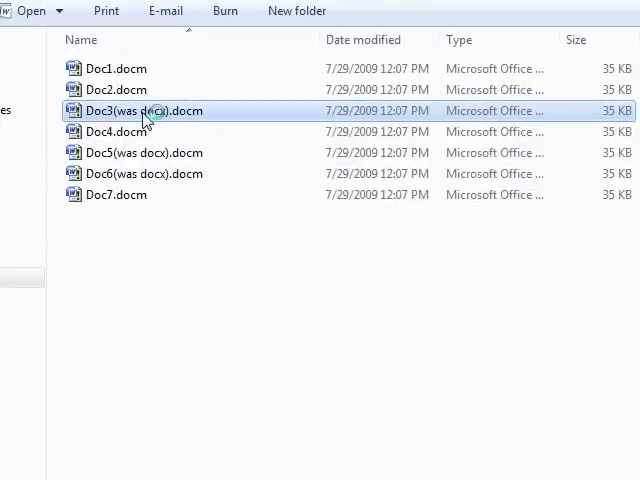
pyautogui.doubleClick(143, 110)
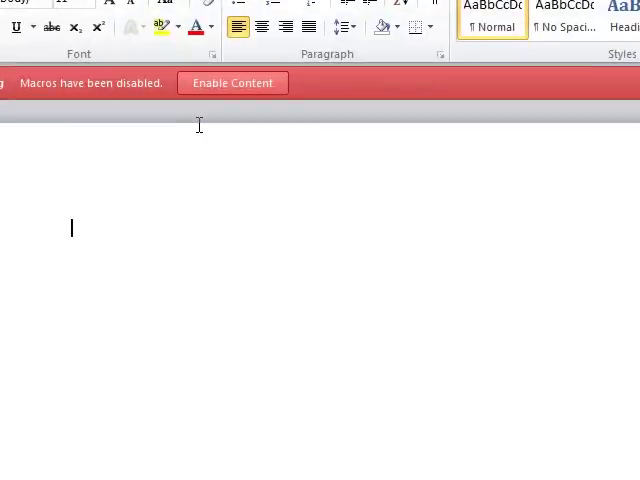
# Enable Doc3's macros, show the Office Developer Resources tab, and open Channel 9.
pyautogui.click(232, 82)
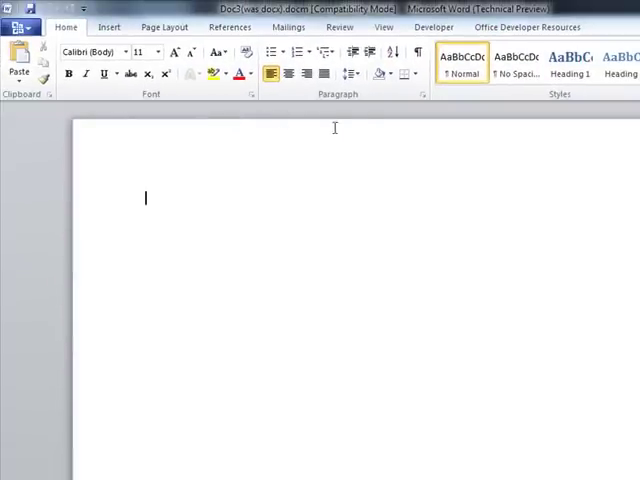
pyautogui.click(527, 27)
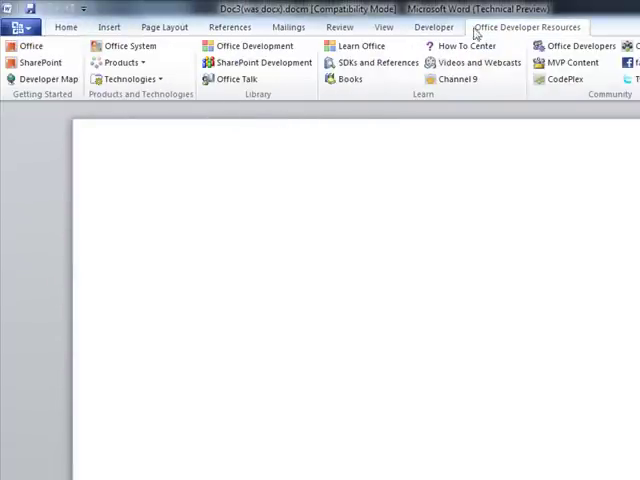
pyautogui.moveTo(527, 37)
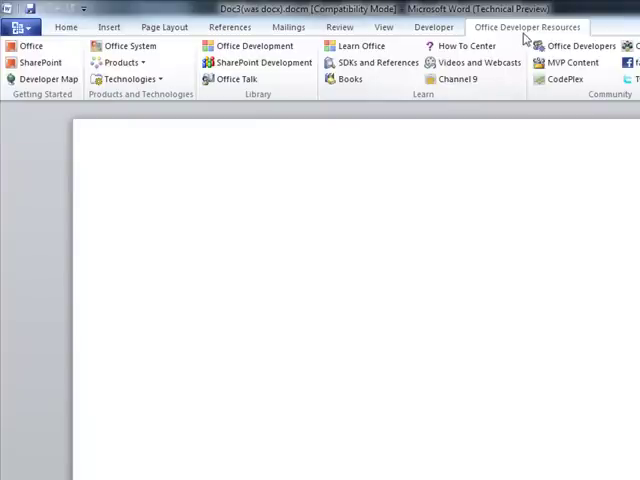
pyautogui.moveTo(458, 79)
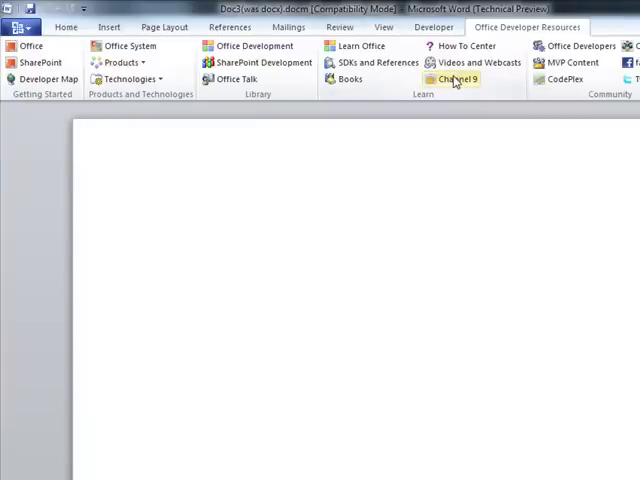
pyautogui.click(455, 79)
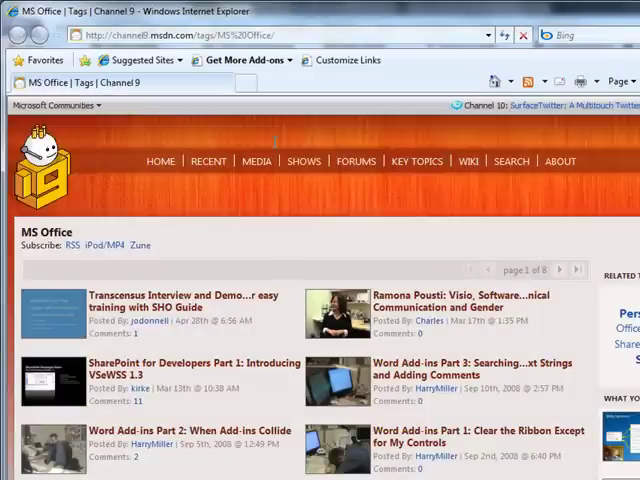